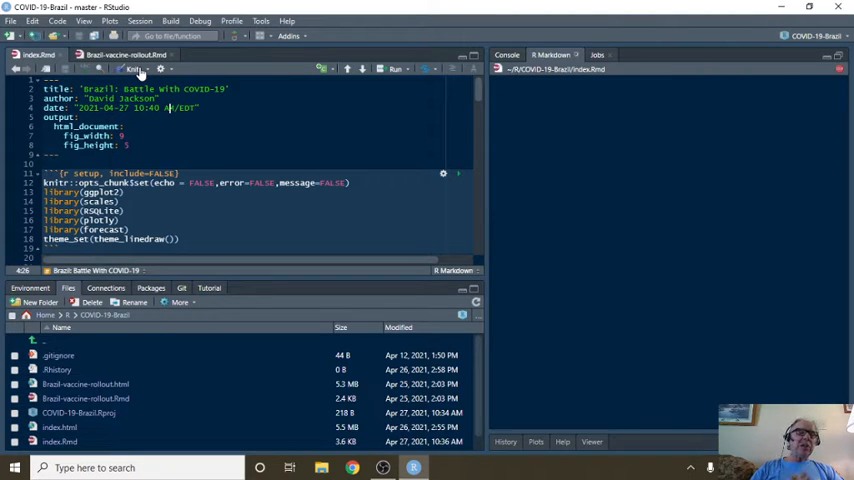
Knit the Brazil COVID-19 R Markdown document into its HTML report preview
{"action": "left_click", "coordinate": [130, 68]}
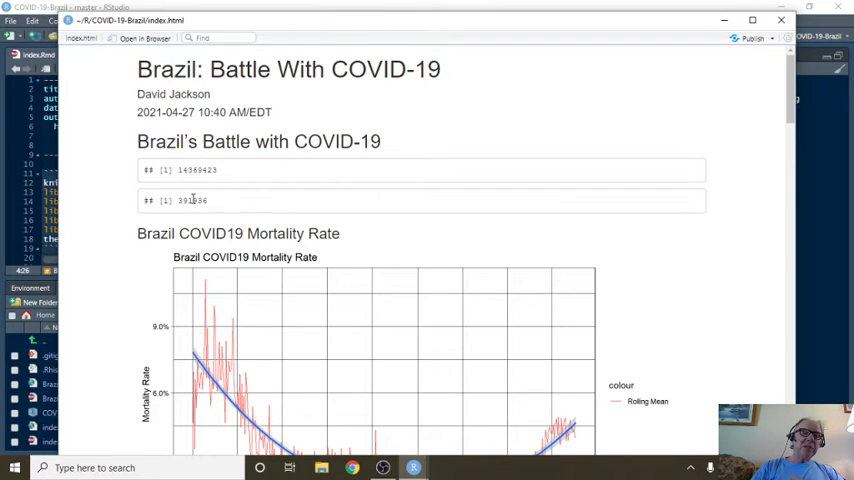
{"action": "mouse_move", "coordinate": [316, 208]}
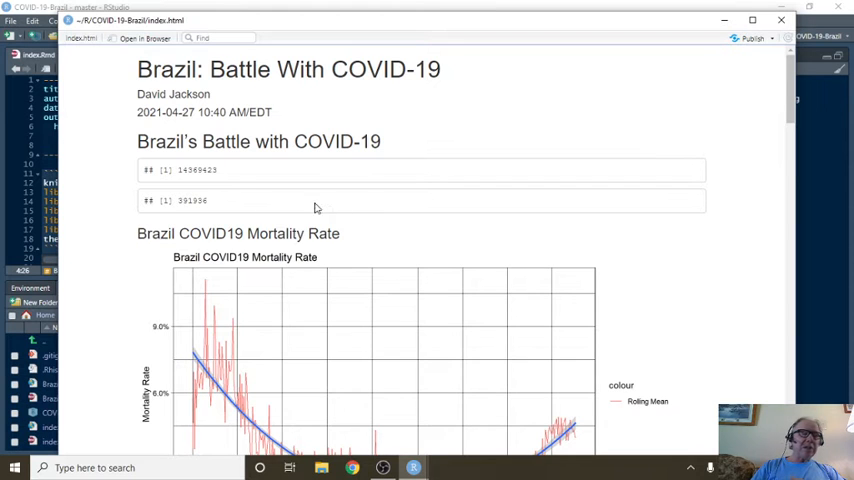
Scroll the preview past the summary numbers to the Brazil COVID19 Mortality Rate chart with rolling mean
{"action": "scroll", "scroll_direction": "down", "scroll_amount": 3}
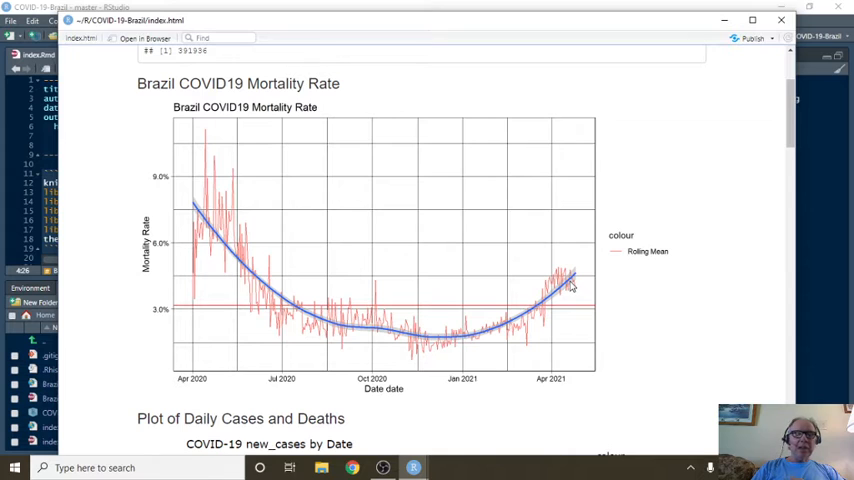
{"action": "mouse_move", "coordinate": [490, 336]}
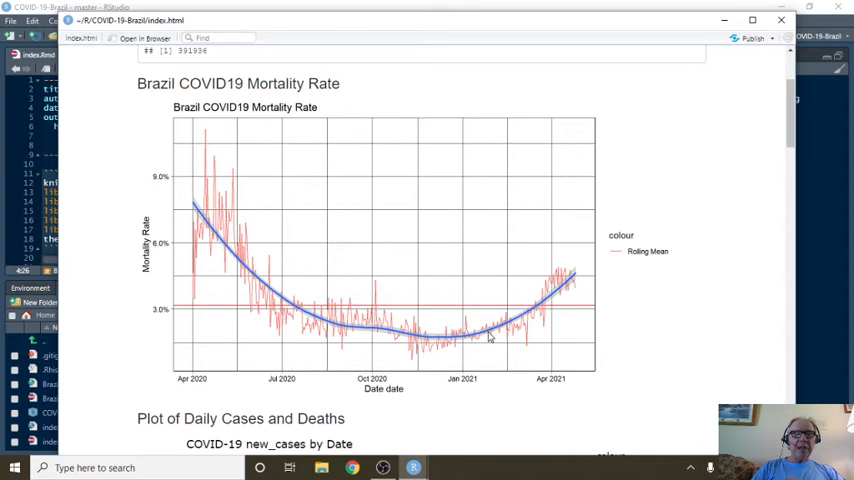
{"action": "mouse_move", "coordinate": [488, 338]}
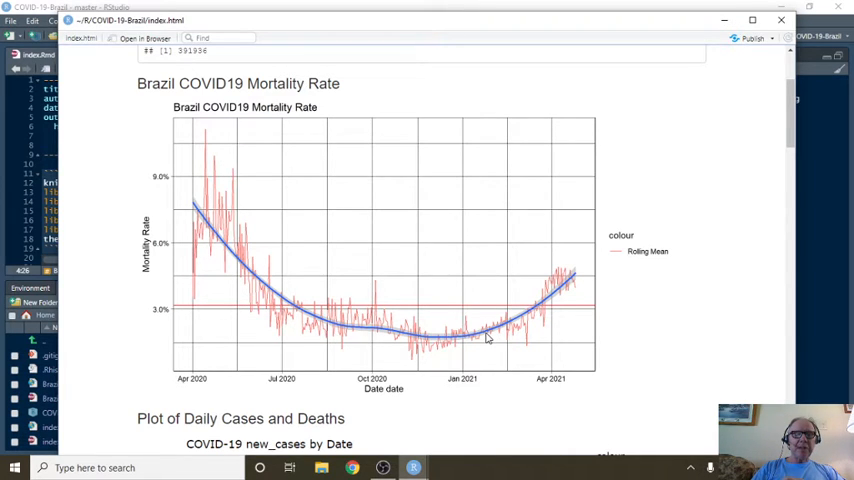
{"action": "scroll", "scroll_direction": "down", "scroll_amount": 3}
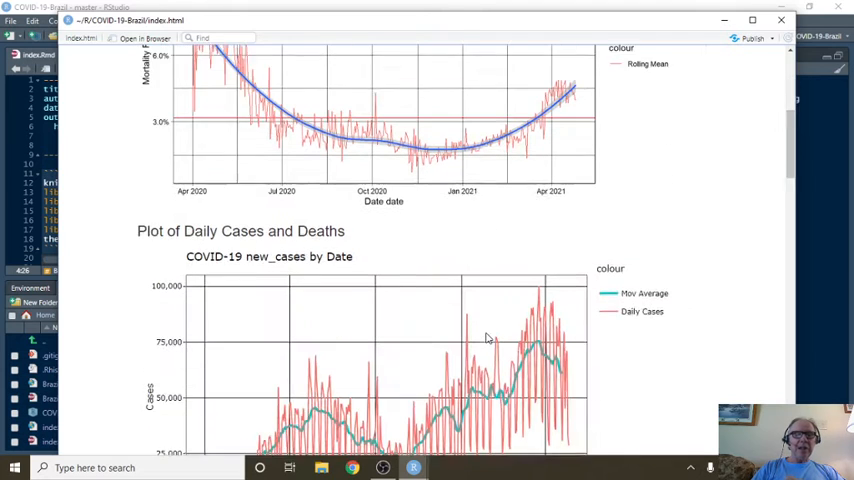
Scroll to the interactive daily cases and daily deaths plots and inspect their moving-average values
{"action": "scroll", "scroll_direction": "down", "scroll_amount": 3}
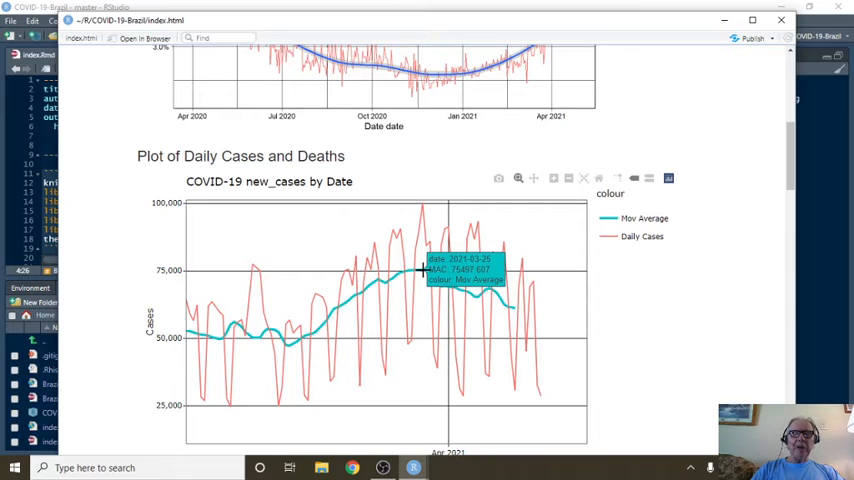
{"action": "mouse_move", "coordinate": [520, 304]}
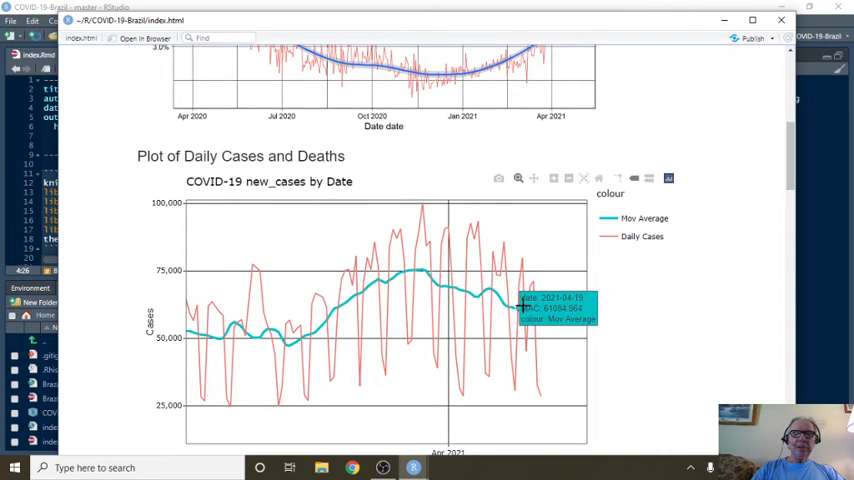
{"action": "mouse_move", "coordinate": [514, 308]}
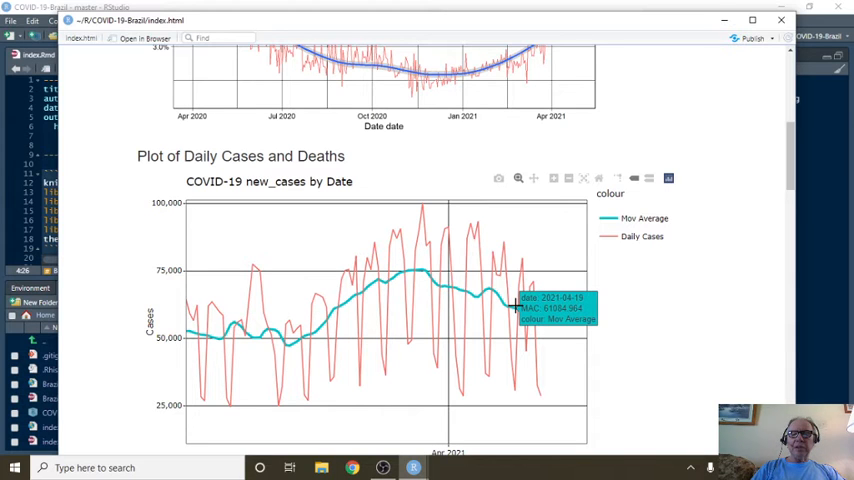
{"action": "scroll", "scroll_direction": "down", "scroll_amount": 3}
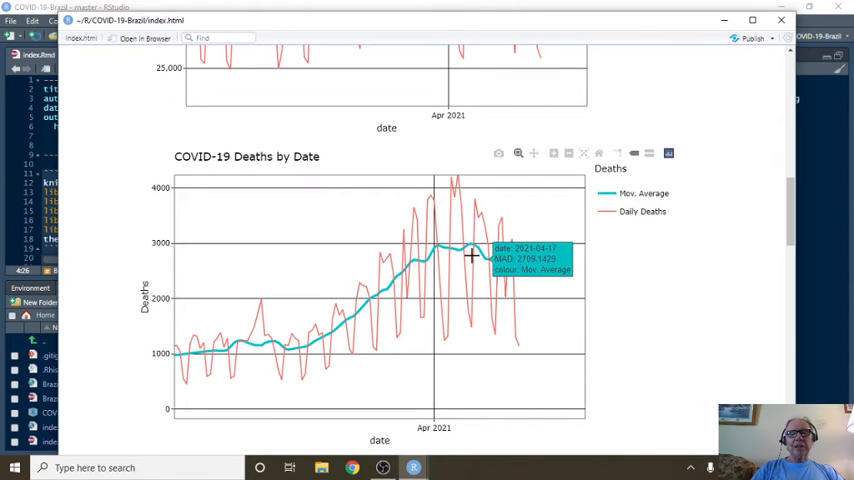
{"action": "mouse_move", "coordinate": [480, 256]}
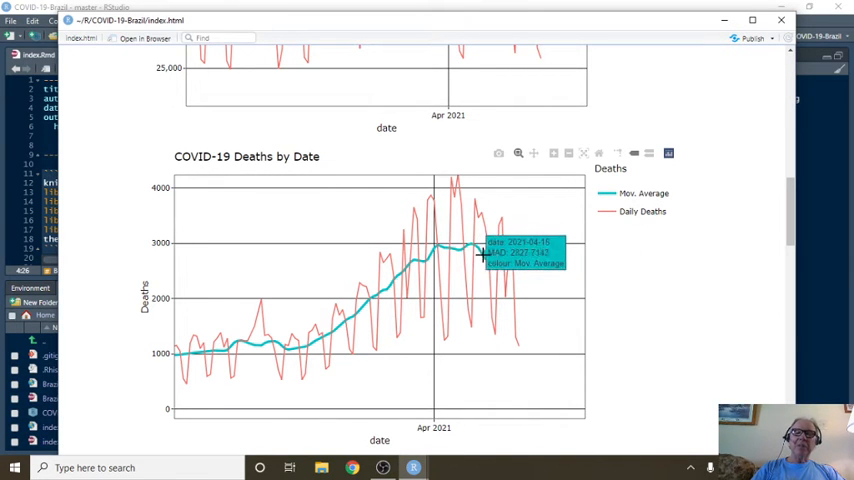
{"action": "mouse_move", "coordinate": [468, 288]}
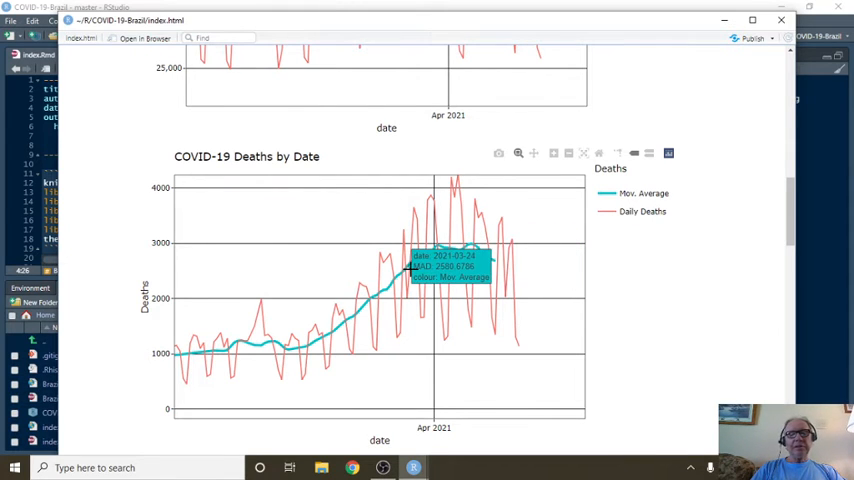
Scroll to the Non-Moving Average section showing weekly new_cases and new_deaths bar charts
{"action": "scroll", "scroll_direction": "down", "scroll_amount": 3}
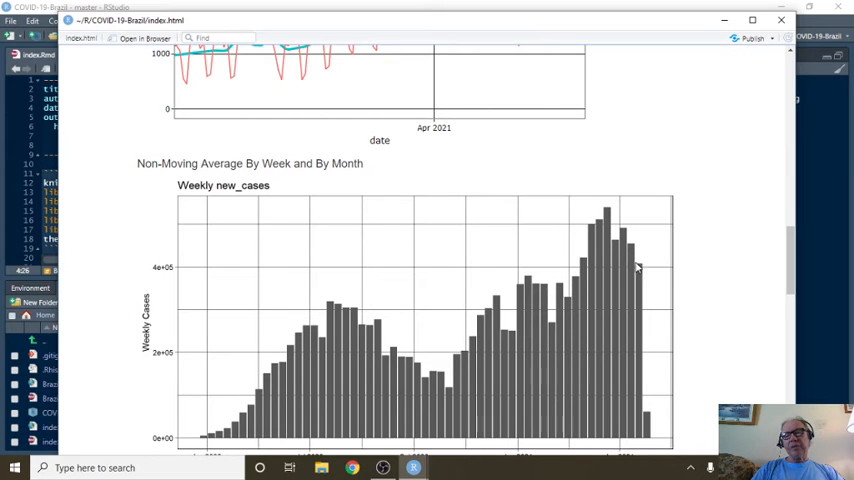
{"action": "mouse_move", "coordinate": [632, 268]}
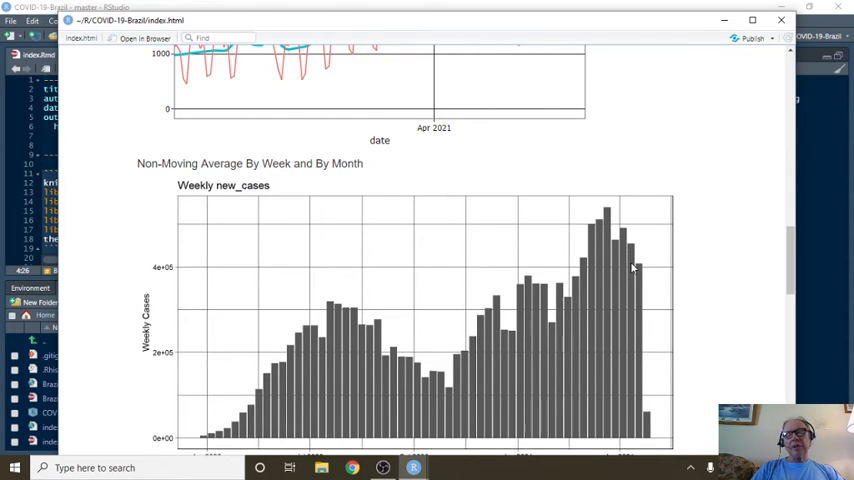
{"action": "scroll", "scroll_direction": "down", "scroll_amount": 3}
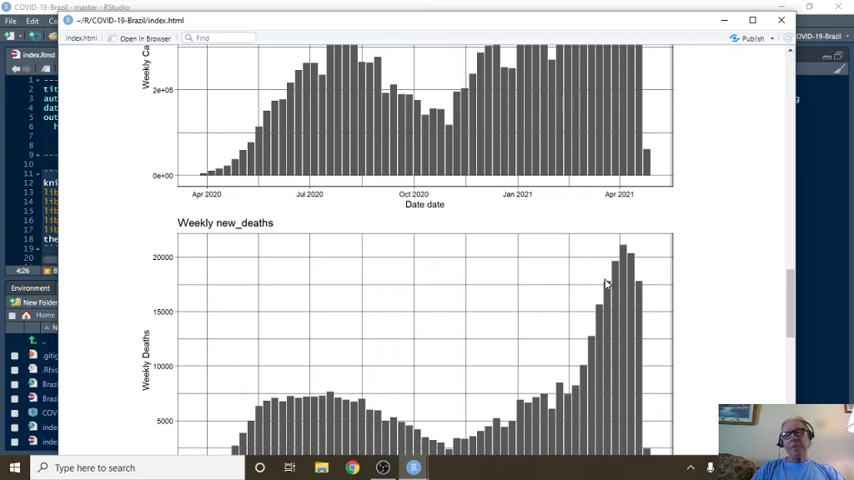
{"action": "mouse_move", "coordinate": [636, 292]}
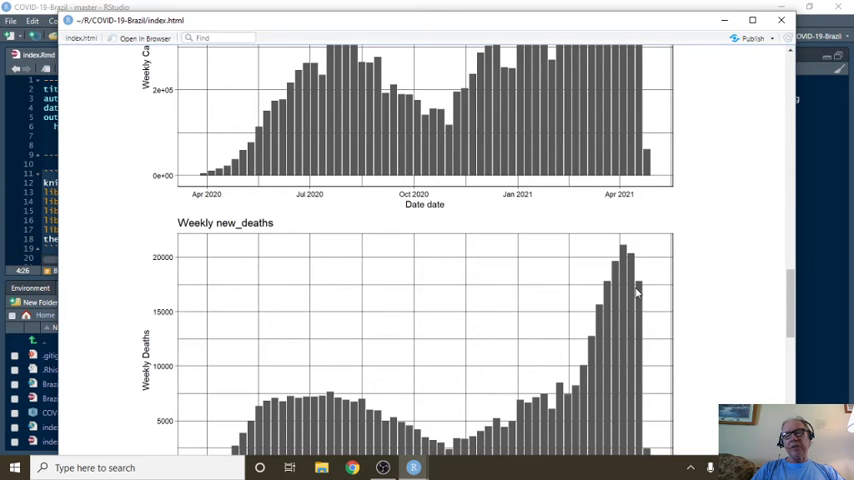
Scroll to the monthly new_cases and monthly new_deaths bar charts at the report's end
{"action": "scroll", "scroll_direction": "down", "scroll_amount": 3}
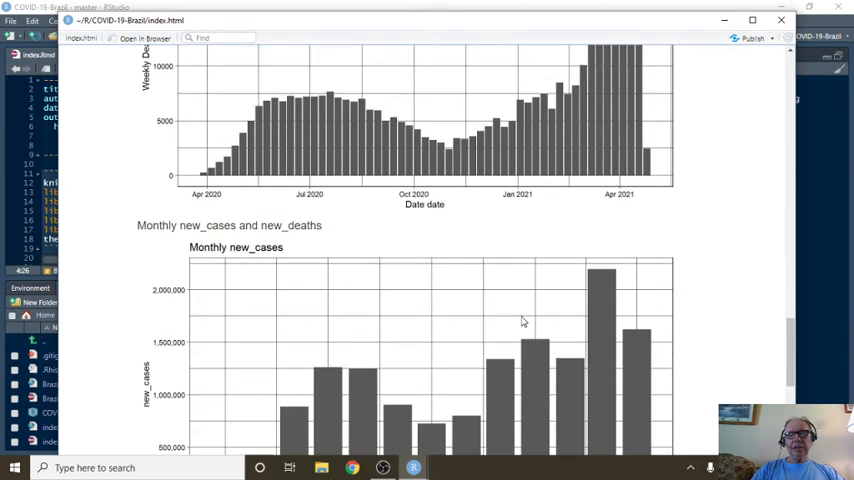
{"action": "scroll", "scroll_direction": "down", "scroll_amount": 3}
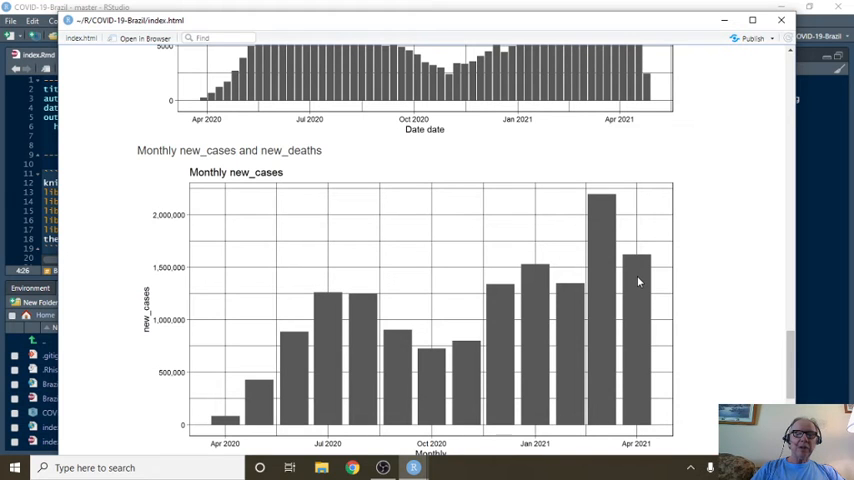
{"action": "scroll", "scroll_direction": "down", "scroll_amount": 3}
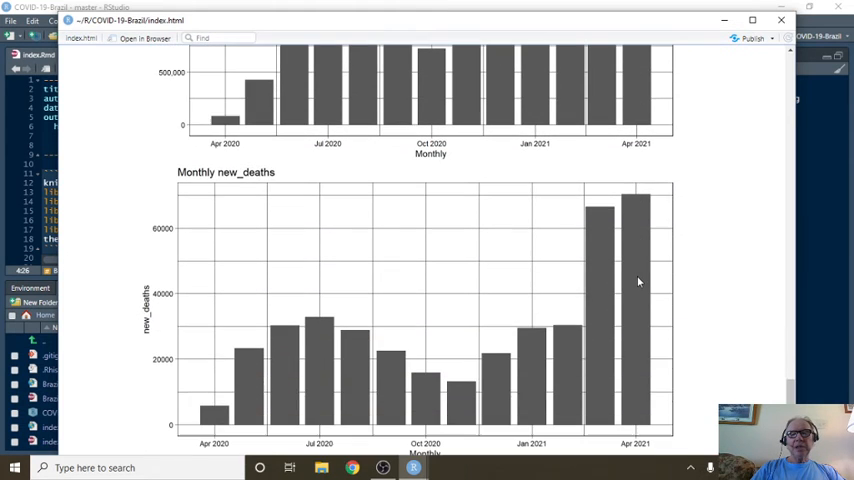
{"action": "mouse_move", "coordinate": [638, 284]}
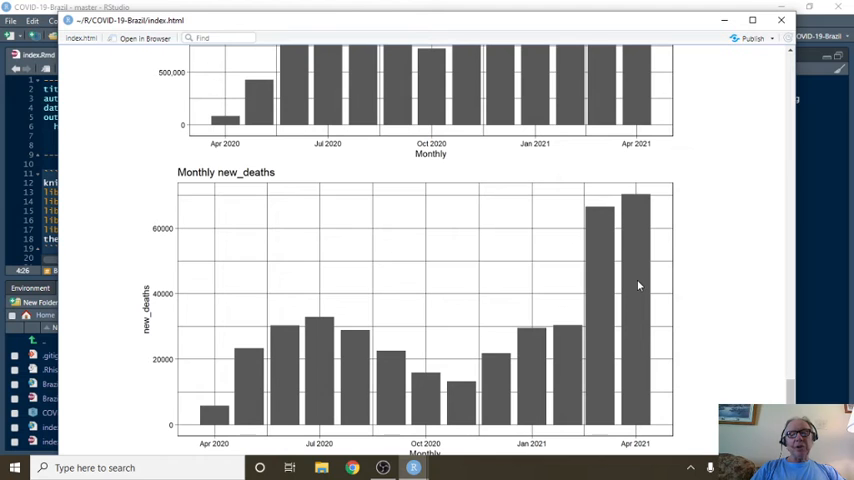